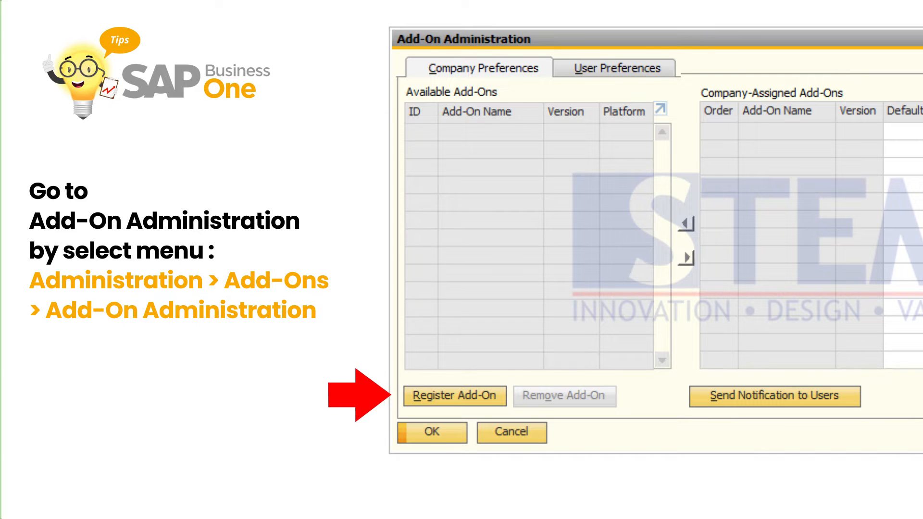
Begin registering a new add-on from Add-On Administration.
left_click(454, 397)
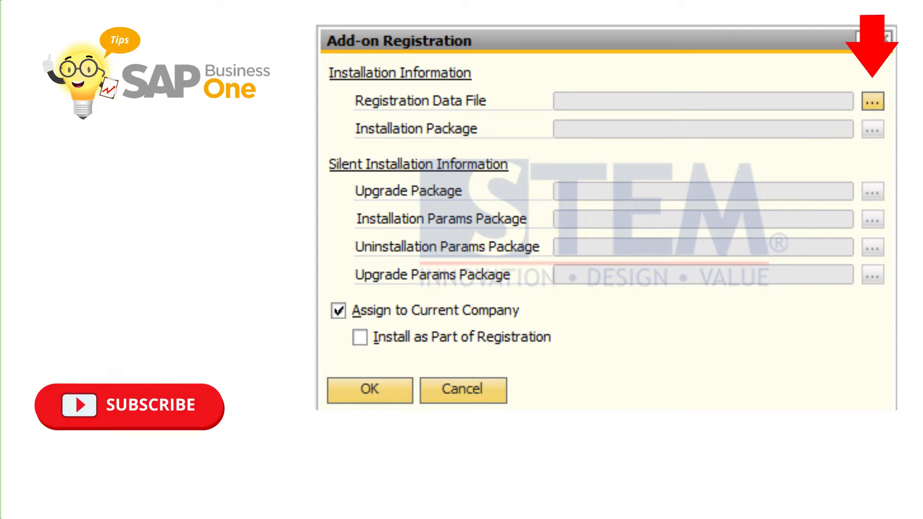
Browse for the STEM AddOn registration data file.
left_click(872, 101)
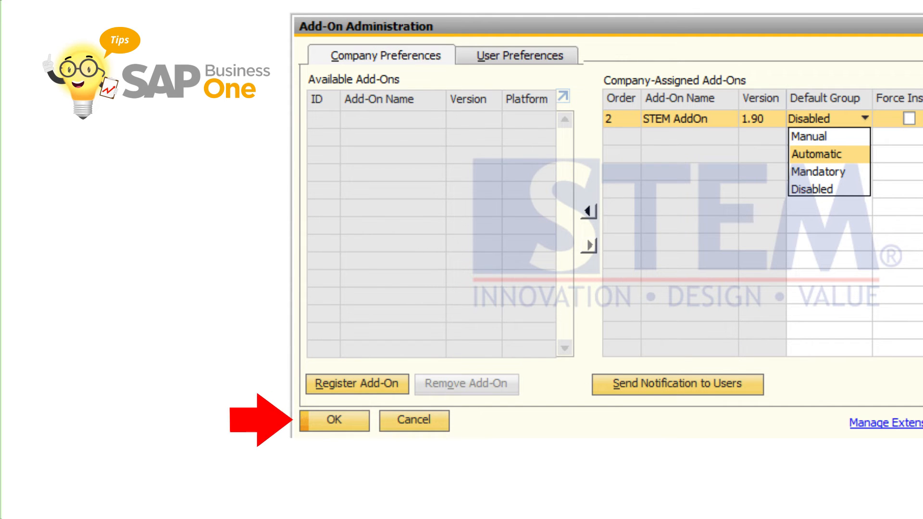
Confirm Add-On Administration so STEM AddOn 1.90 is assigned with its default group.
left_click(333, 420)
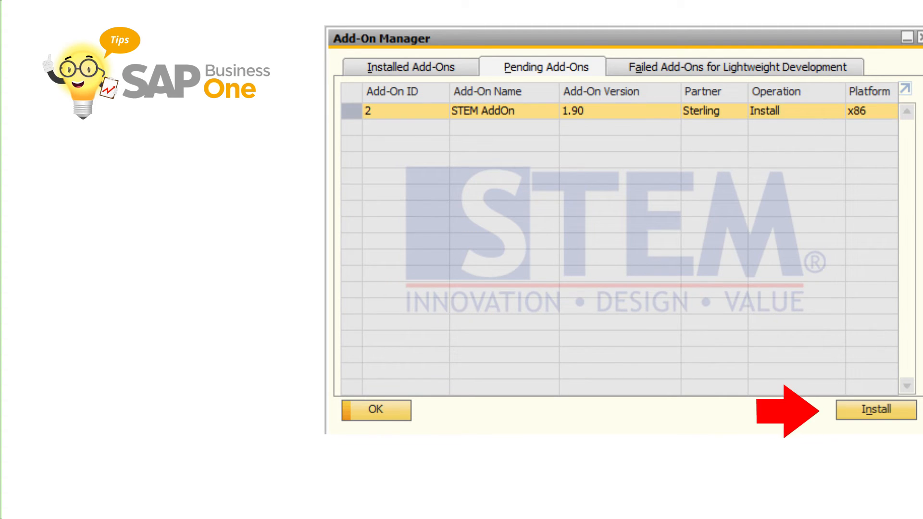
Install the pending STEM AddOn 1.90 from Add-On Manager.
left_click(875, 410)
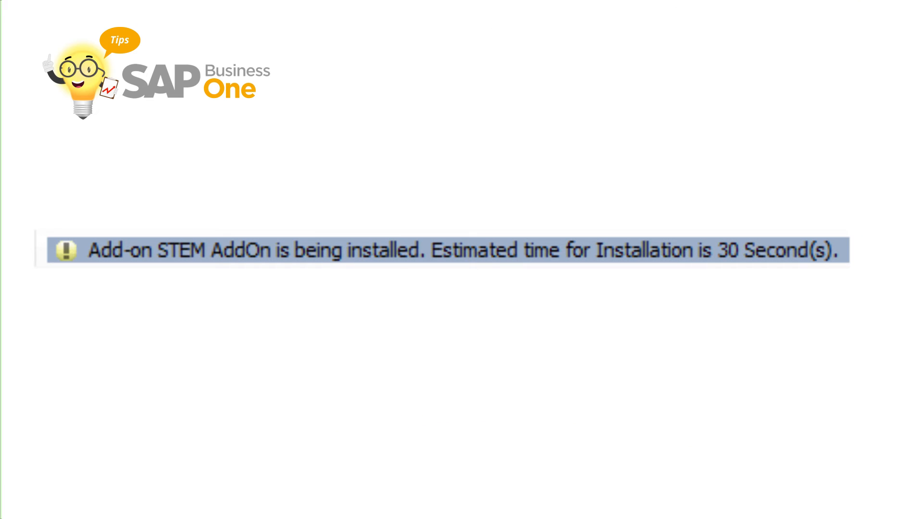